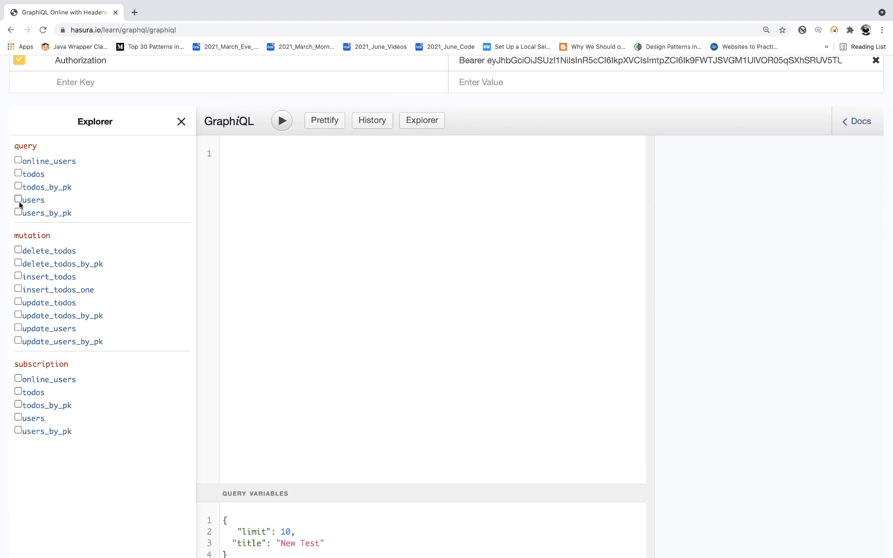
# Build and run a users query returning id and name with limit 10.
pyautogui.click(18, 199)
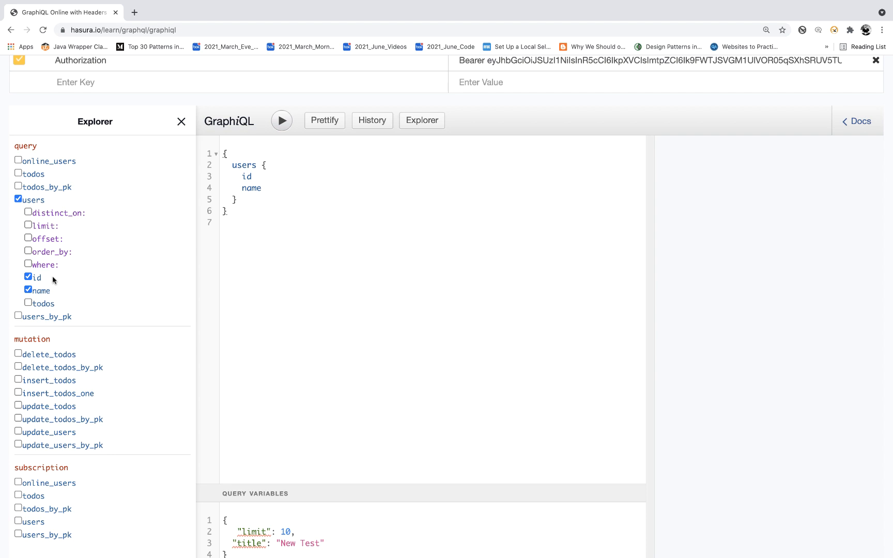
pyautogui.click(28, 225)
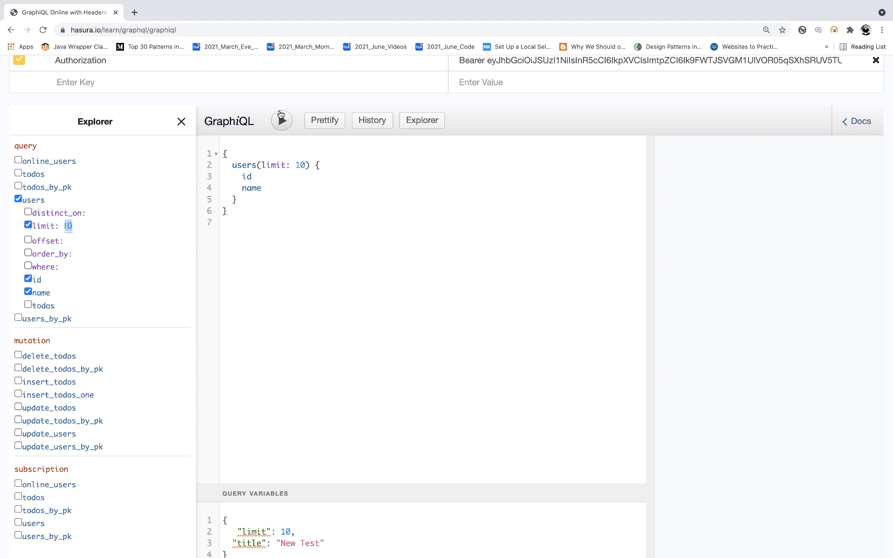
pyautogui.click(281, 120)
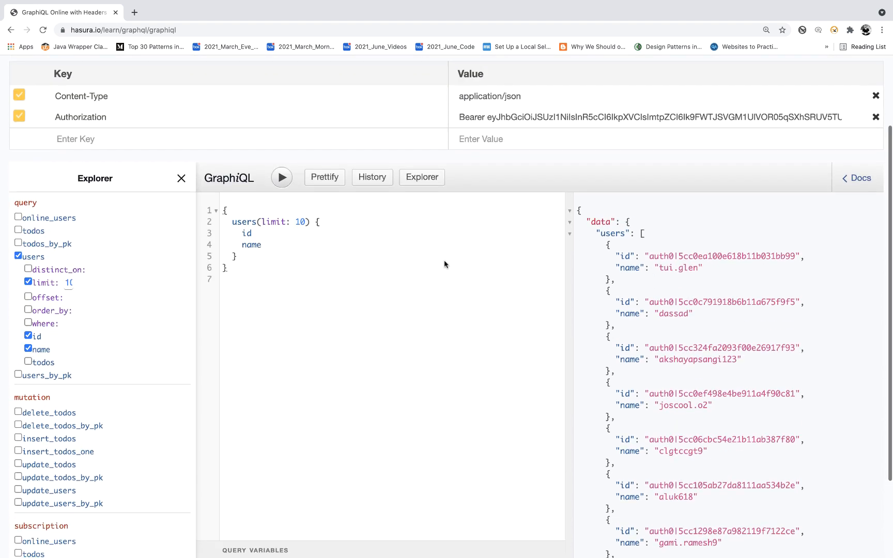
pyautogui.scroll(-3)
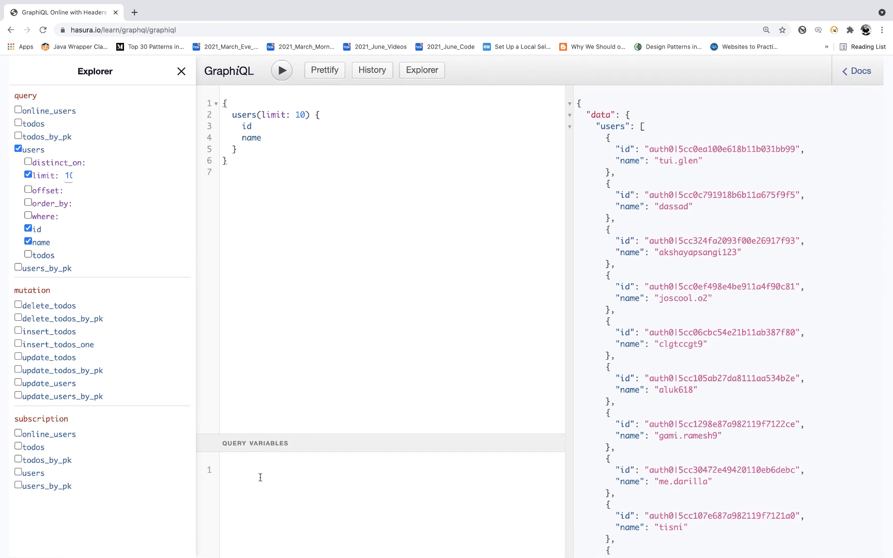
pyautogui.moveTo(282, 242)
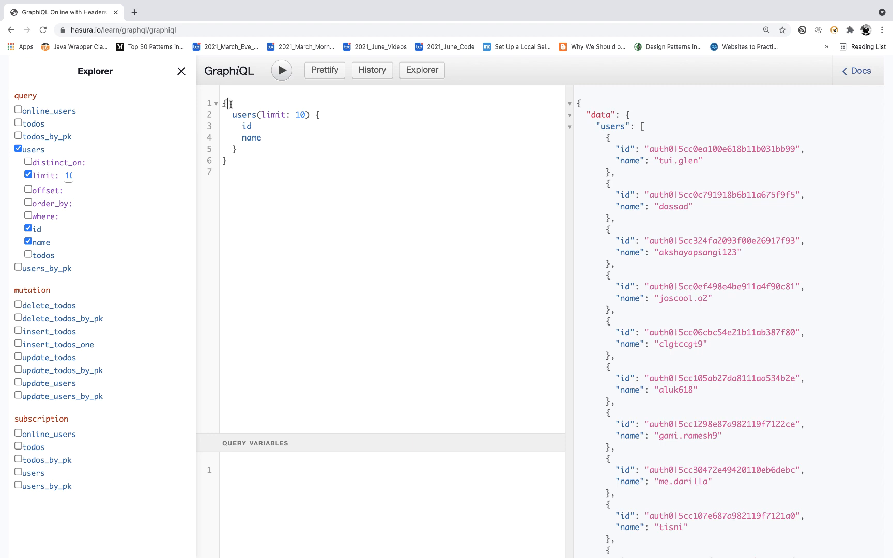
# Declare a required Int $limit variable and pass it as the users limit.
pyautogui.write('query')
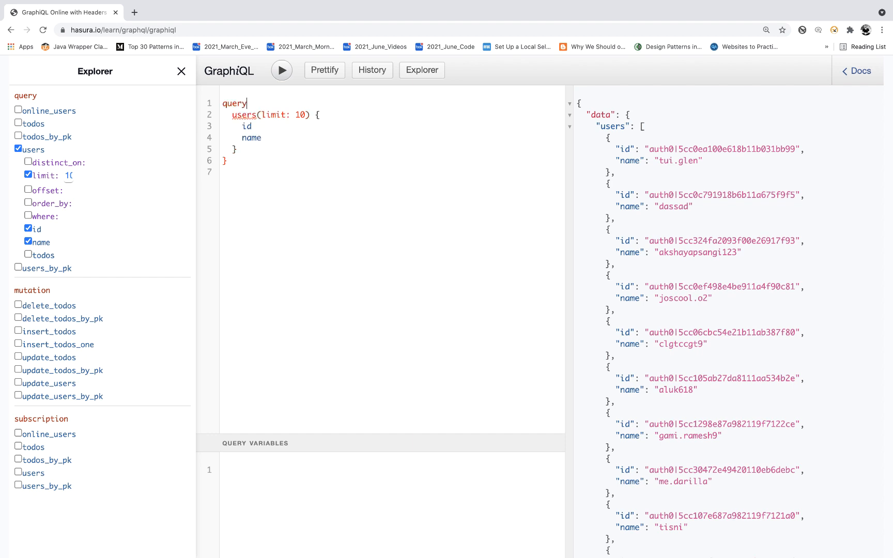
pyautogui.write('()')
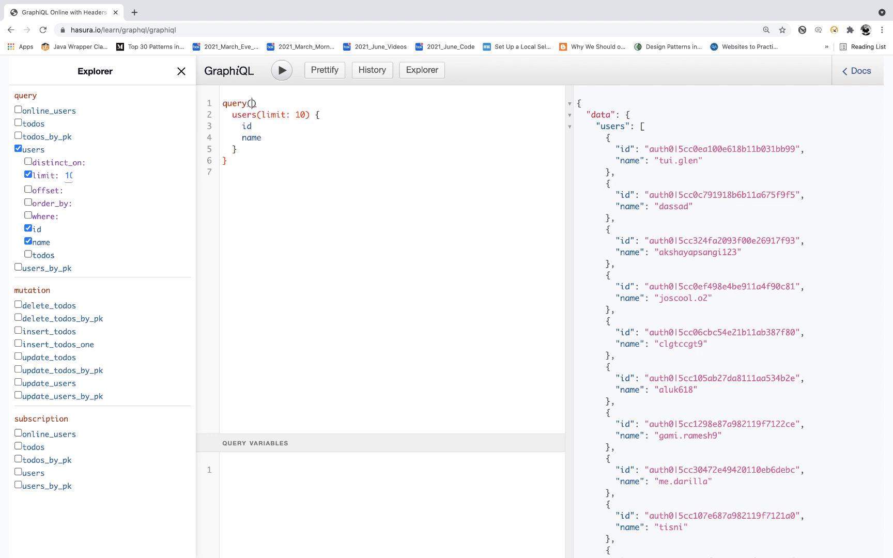
pyautogui.write('$')
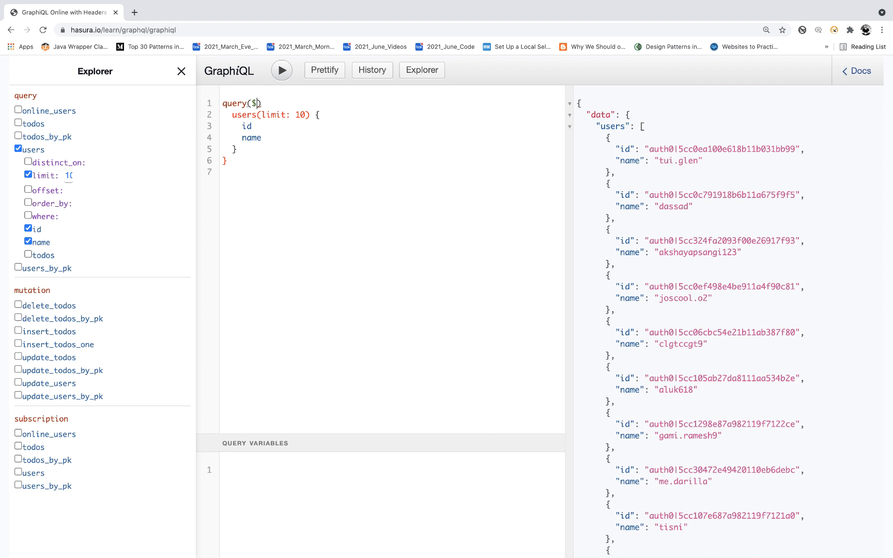
pyautogui.write('limit:')
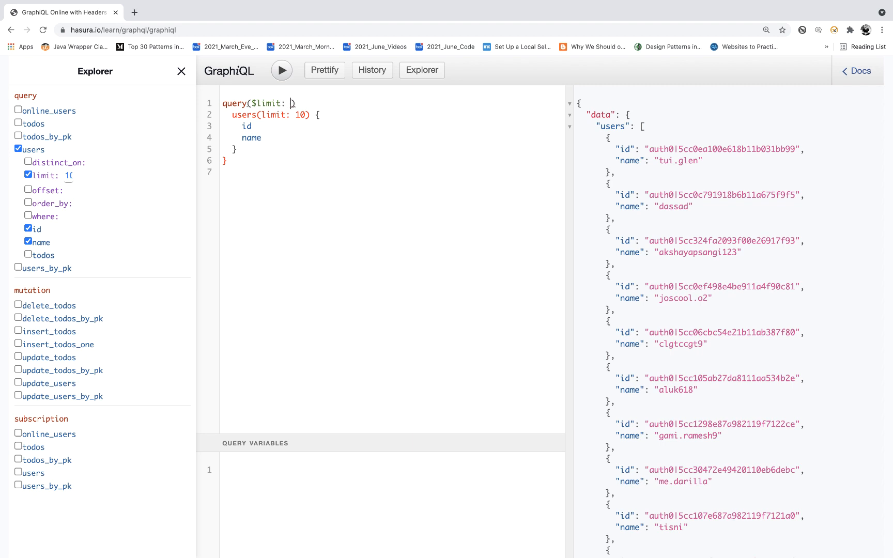
pyautogui.write('Int!)')
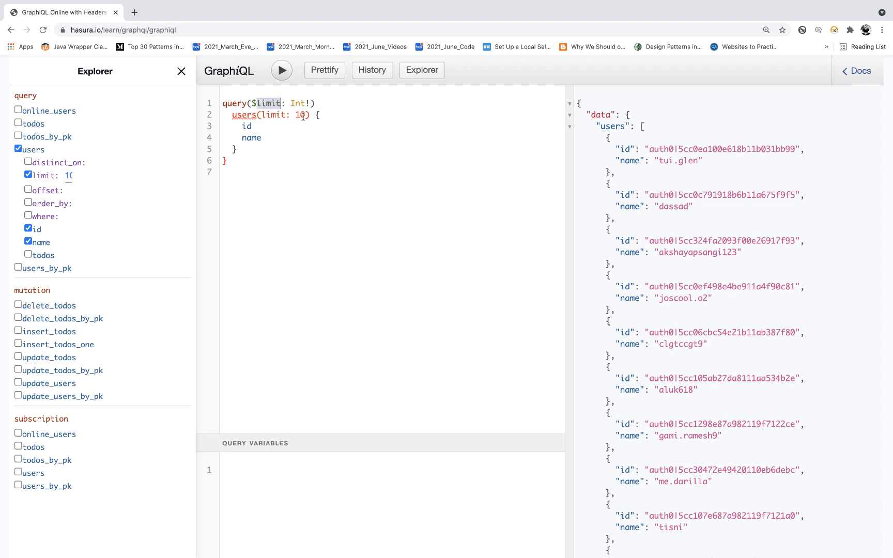
pyautogui.write('$limit')
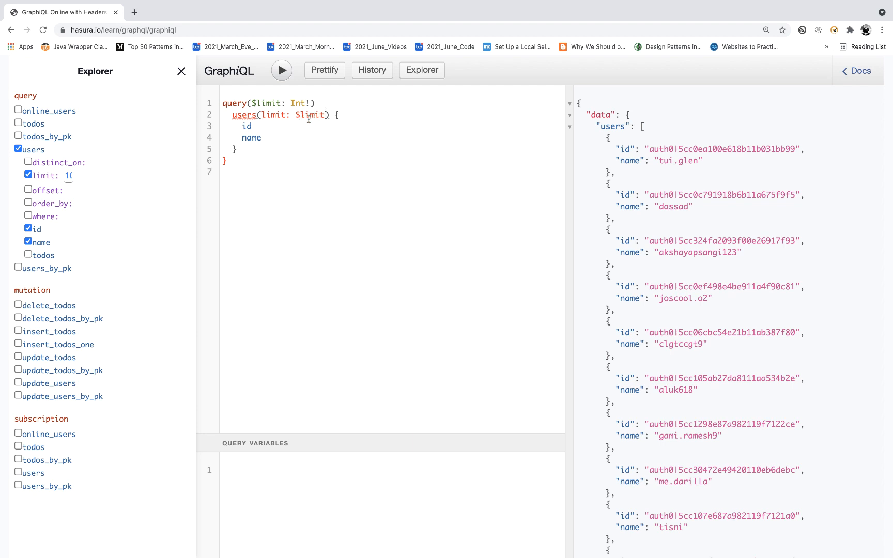
pyautogui.moveTo(255, 259)
pyautogui.write('"limit" : 10')
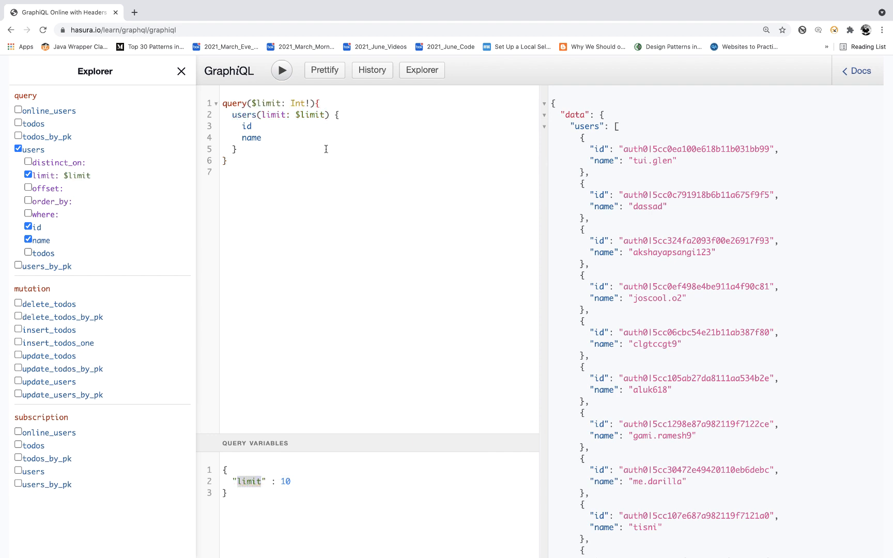
pyautogui.moveTo(275, 250)
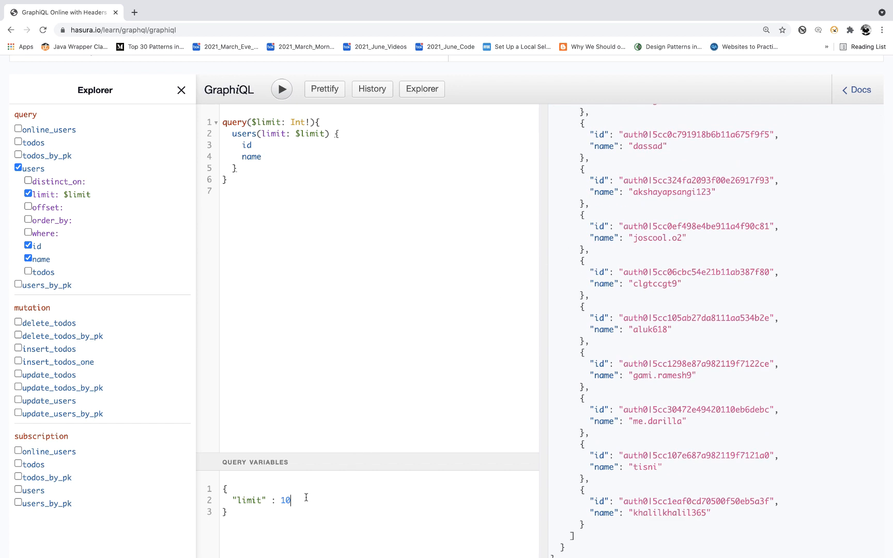
# Set the limit variable to 2 and rerun the users query.
pyautogui.write('2')
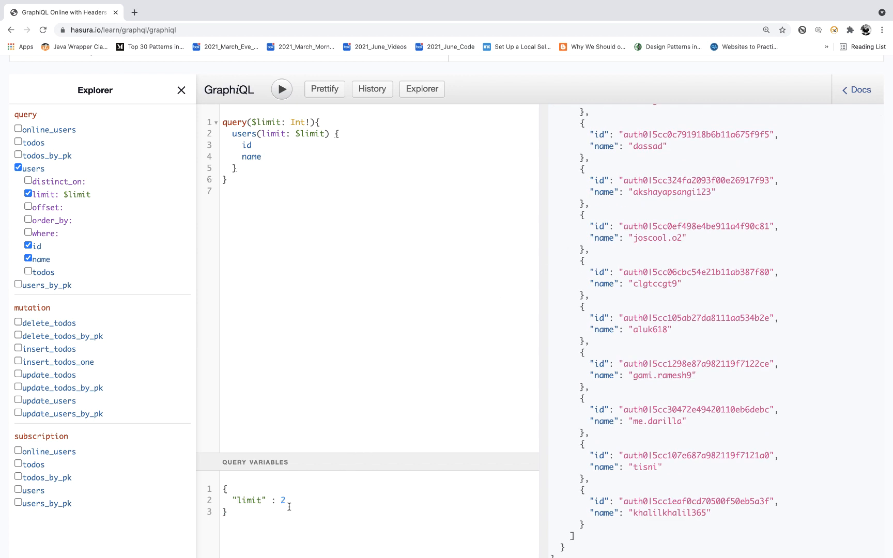
pyautogui.click(281, 89)
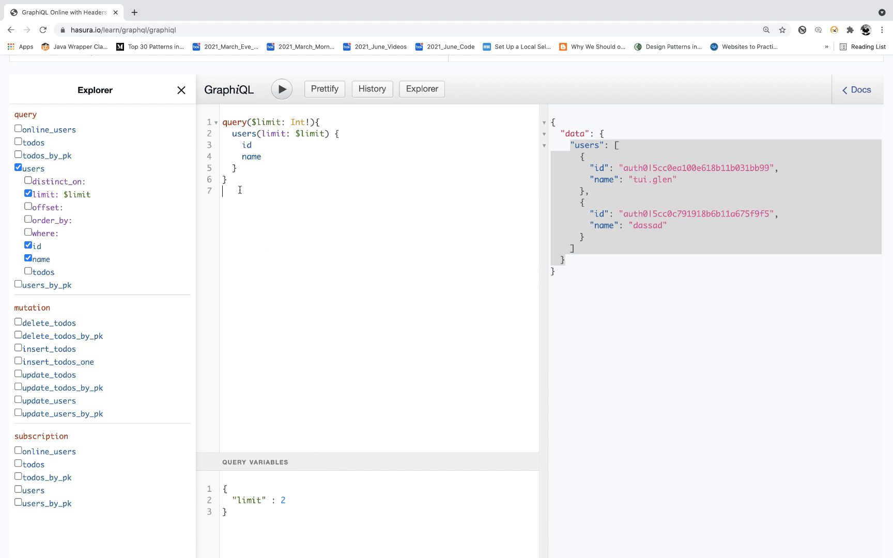
pyautogui.moveTo(341, 278)
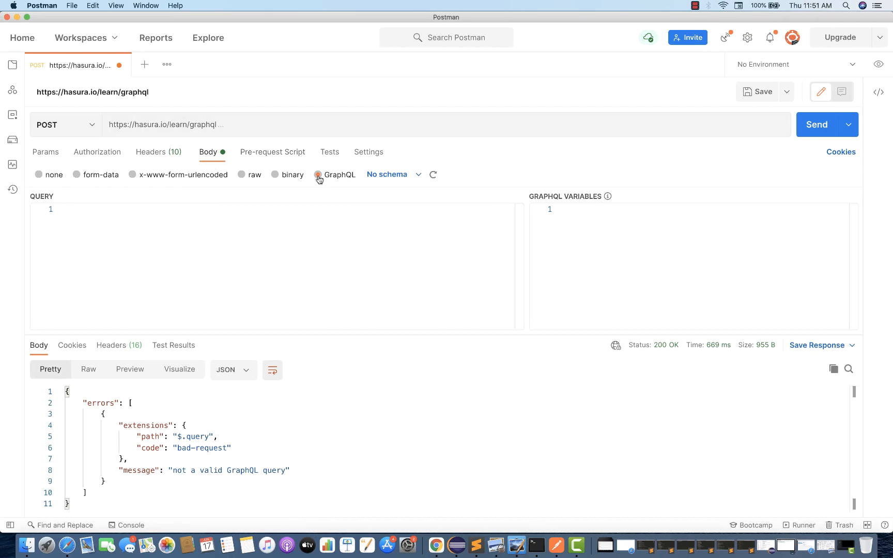
pyautogui.moveTo(224, 222)
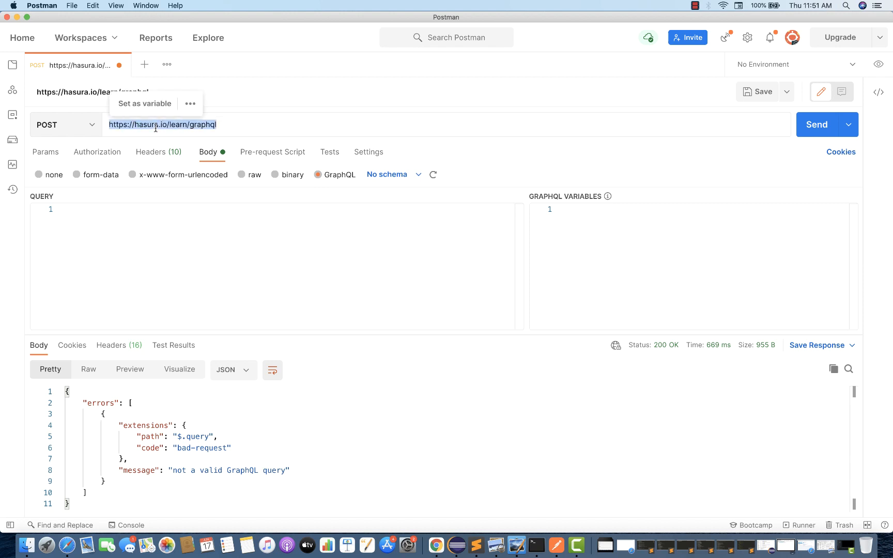
# Send the $limit users query from Postman's GraphQL body, getting two users.
pyautogui.write('query($limit: Int!){\\n  users(limit: $limit) {\\n    id\\n    name\\n  }\\n}')
pyautogui.click(689, 266)
pyautogui.write('"limit" : 2')
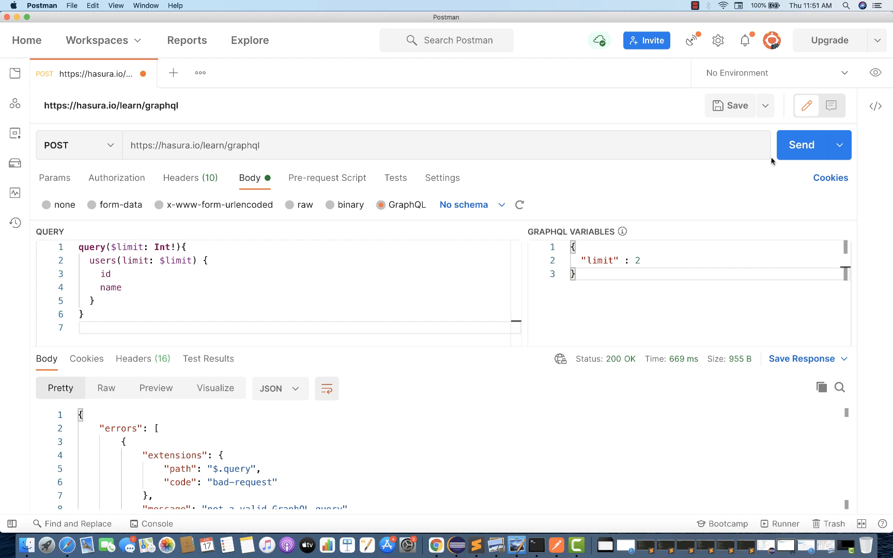
pyautogui.click(804, 145)
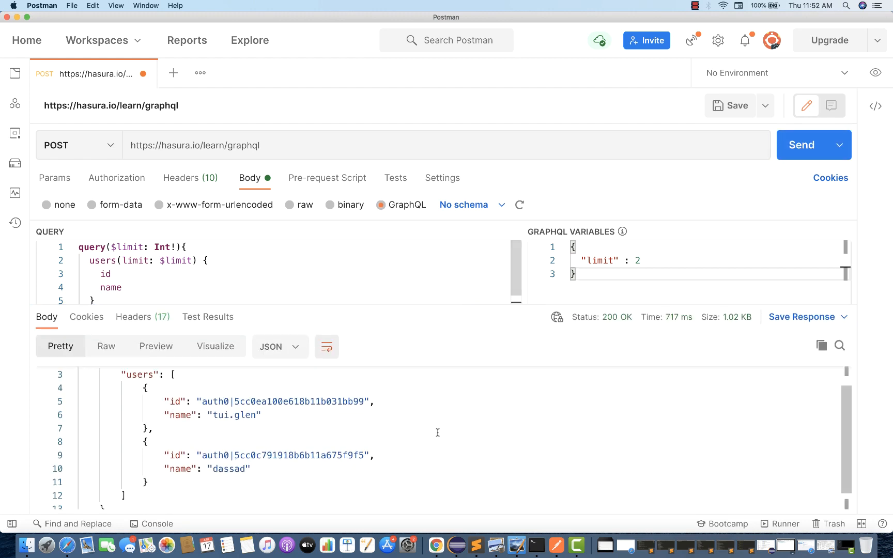
pyautogui.scroll(3)
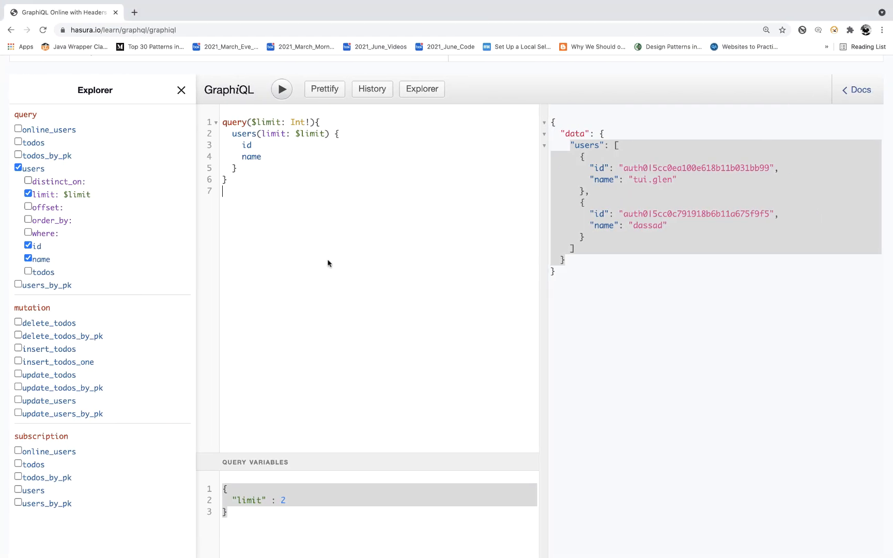
# Replace the users query with a todos query filtered by title.
pyautogui.click(17, 169)
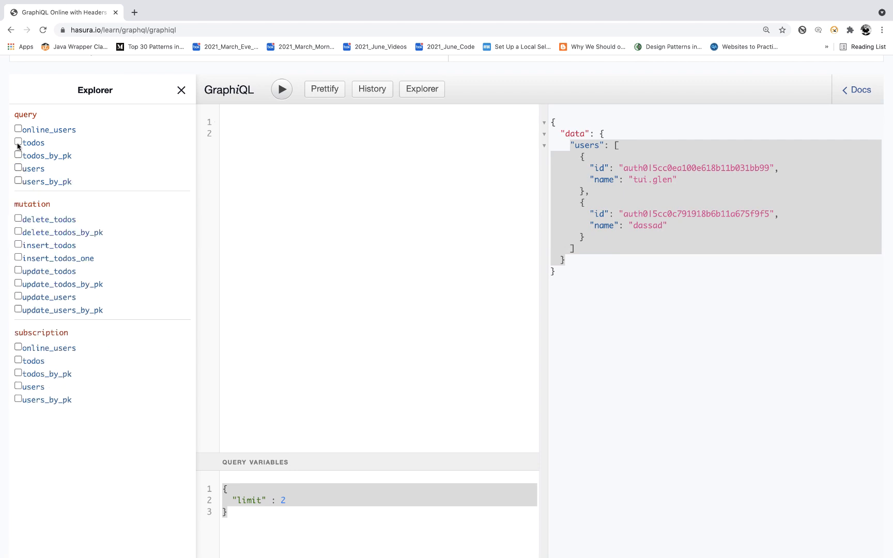
pyautogui.click(17, 142)
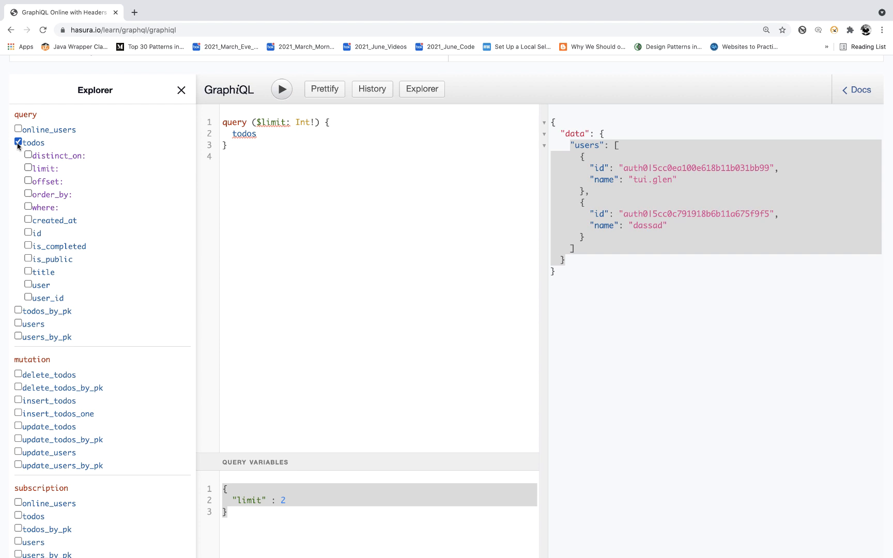
pyautogui.click(28, 207)
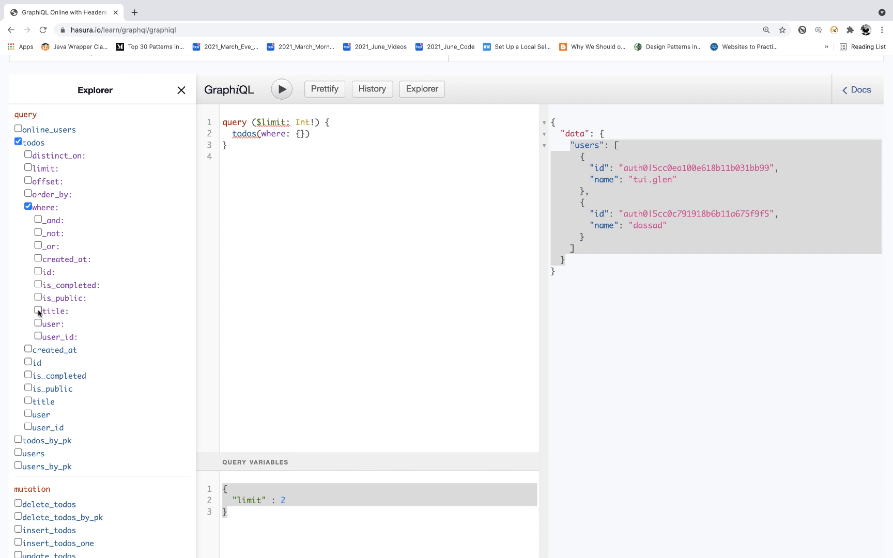
pyautogui.click(27, 311)
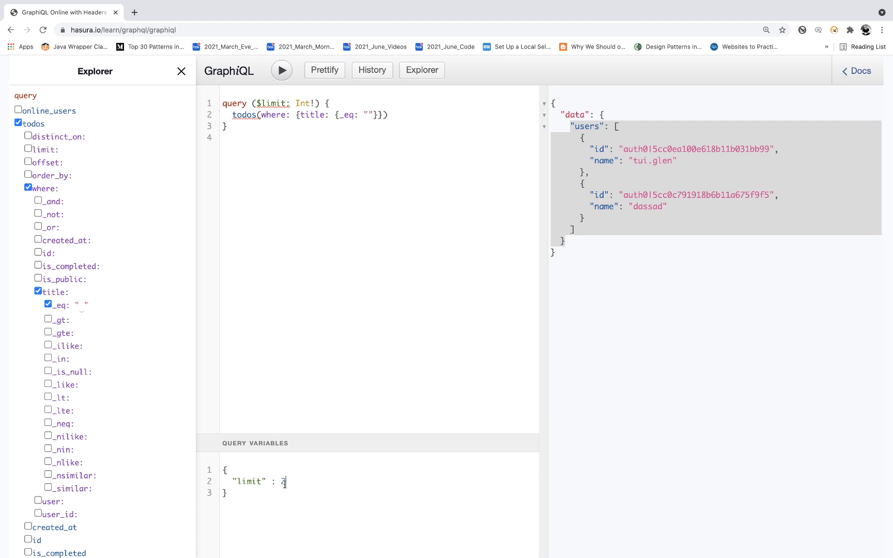
pyautogui.write('10,')
pyautogui.write('"title')
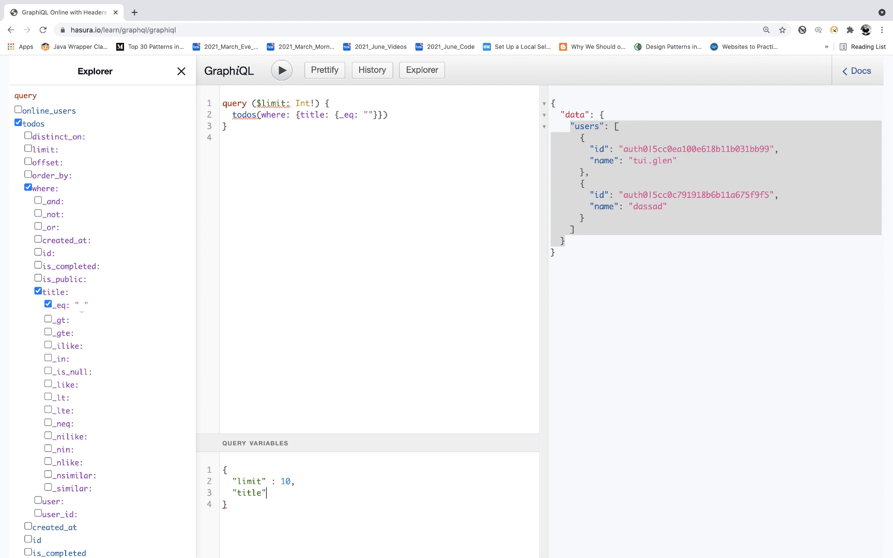
pyautogui.write(':')
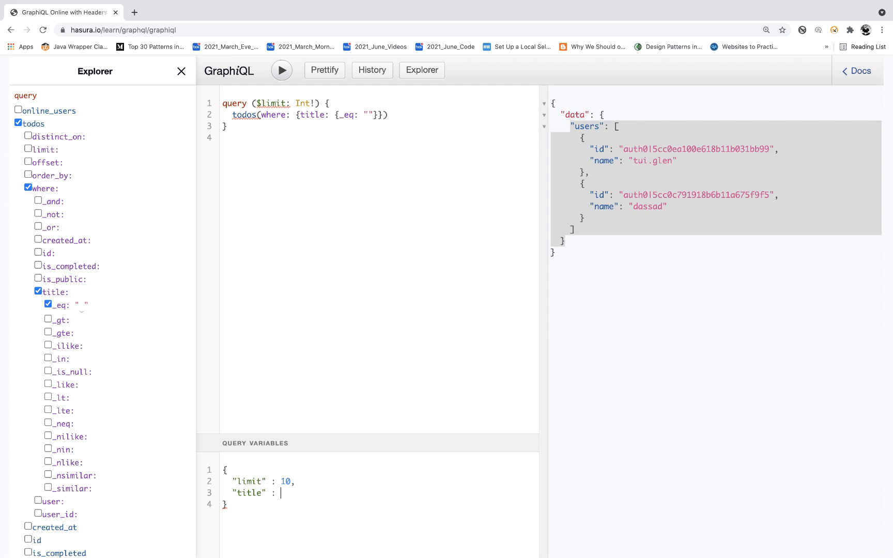
pyautogui.write('""')
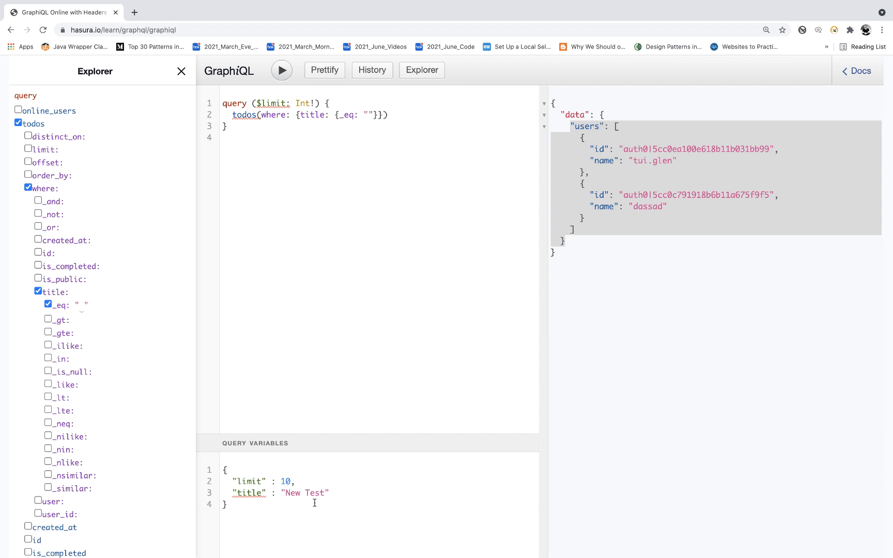
# Return each todo's title and declare a String! $title variable for the filter.
pyautogui.scroll(-3)
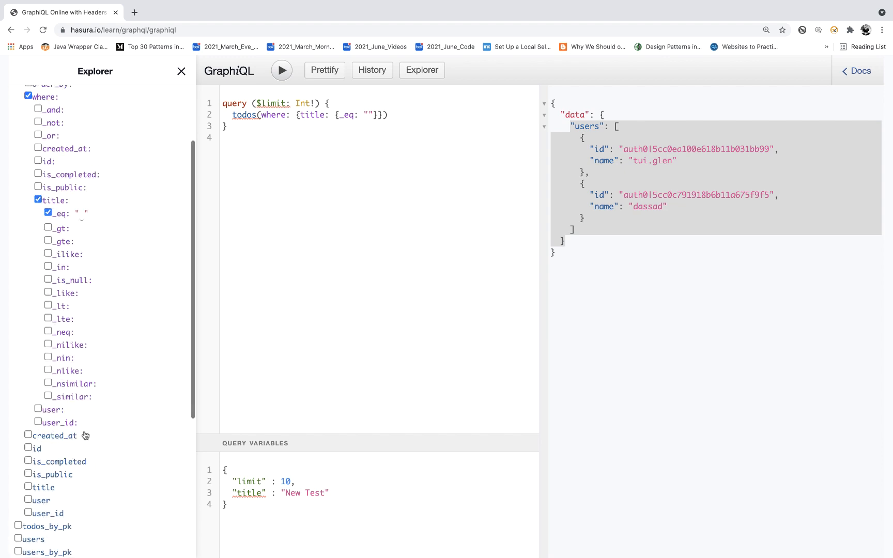
pyautogui.moveTo(31, 480)
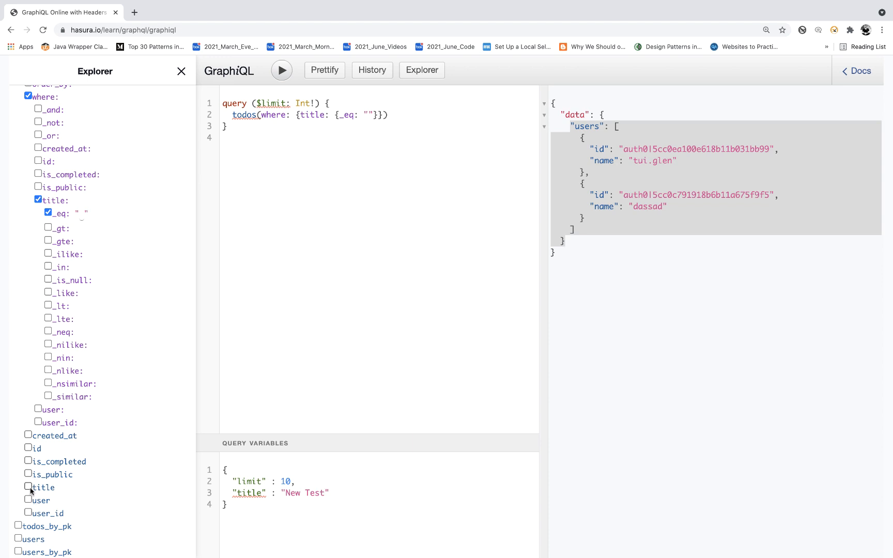
pyautogui.click(28, 448)
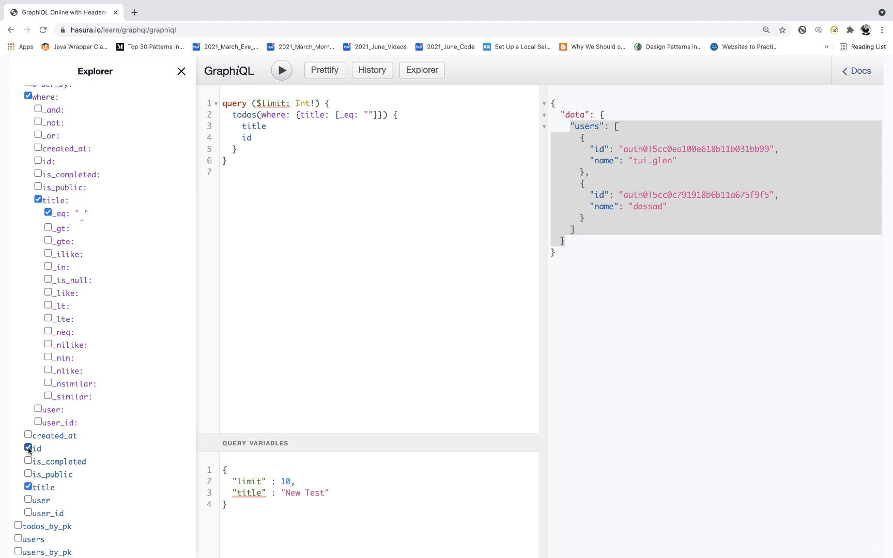
pyautogui.scroll(3)
pyautogui.write(', ')
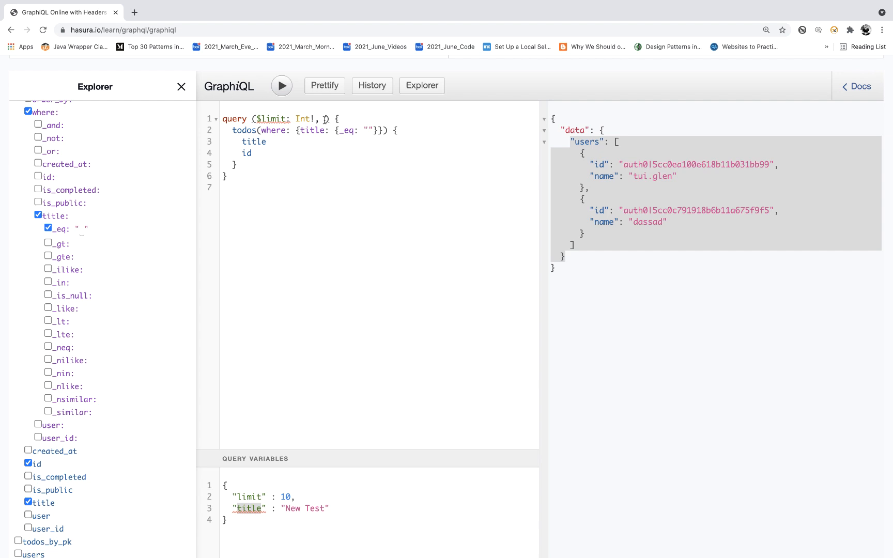
pyautogui.write('$title')
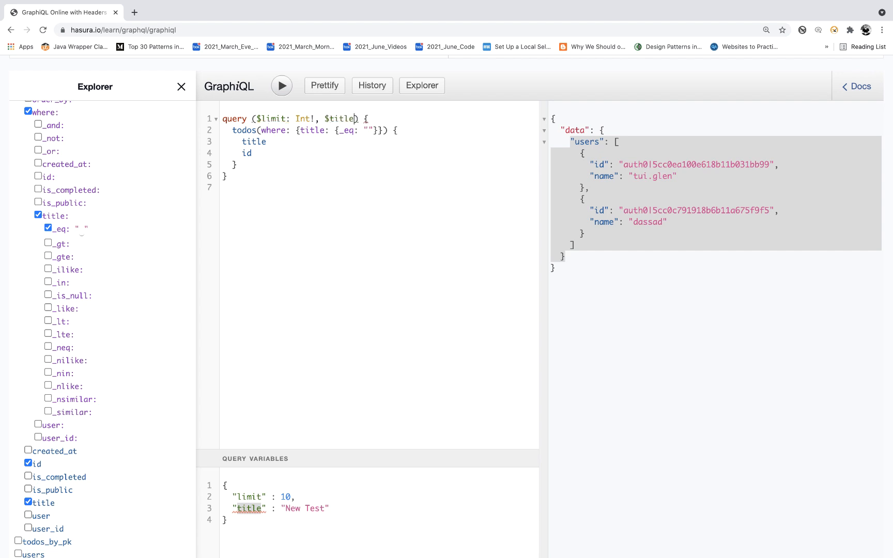
pyautogui.write(':')
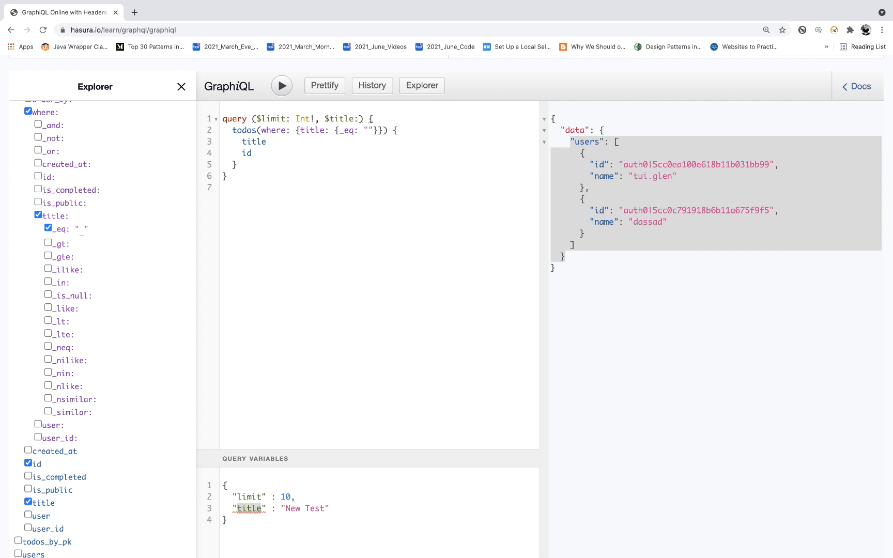
pyautogui.write('String!')
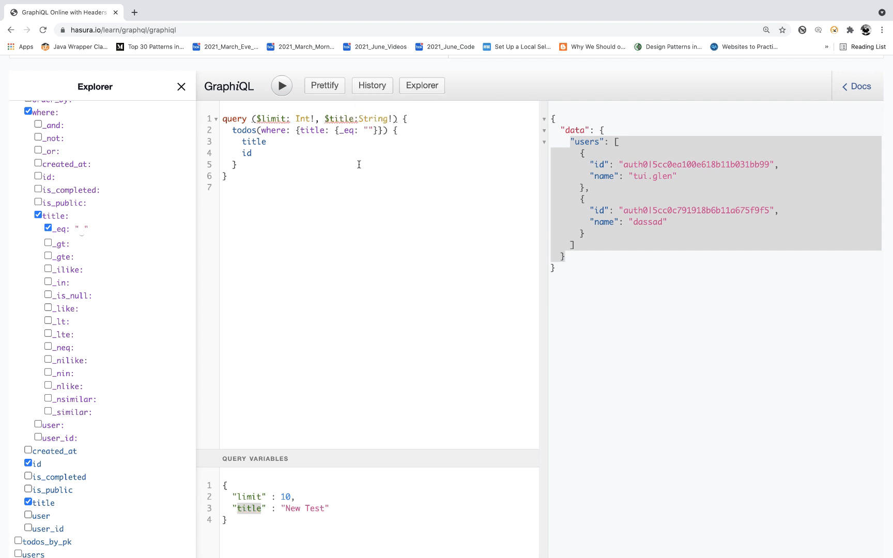
pyautogui.moveTo(340, 119)
pyautogui.write('$title')
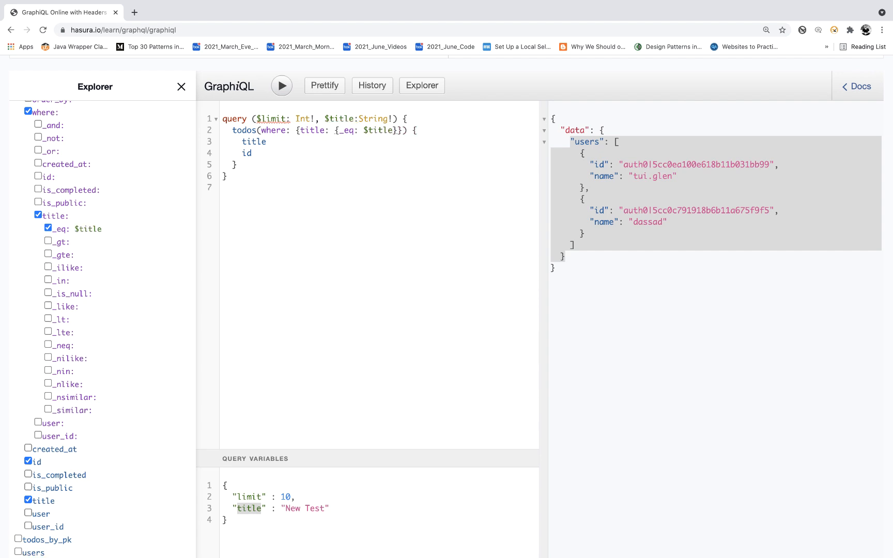
pyautogui.moveTo(274, 119)
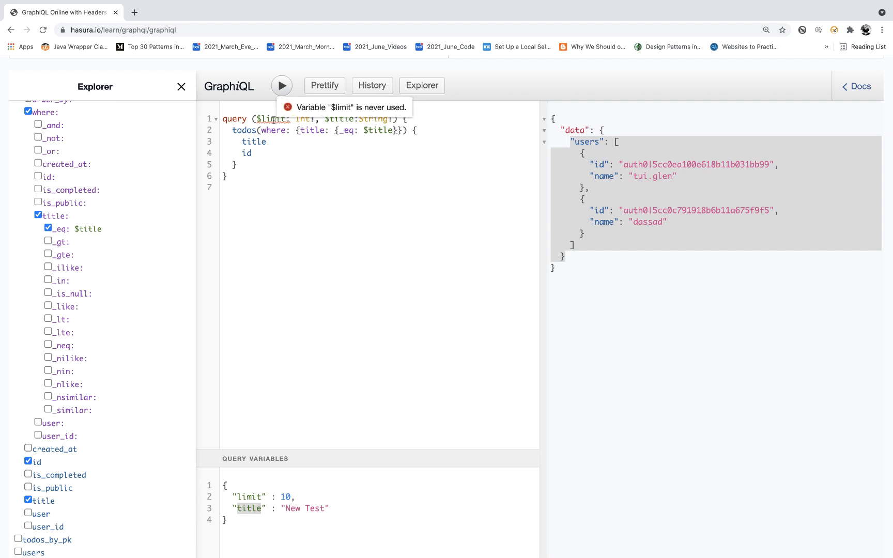
pyautogui.moveTo(106, 239)
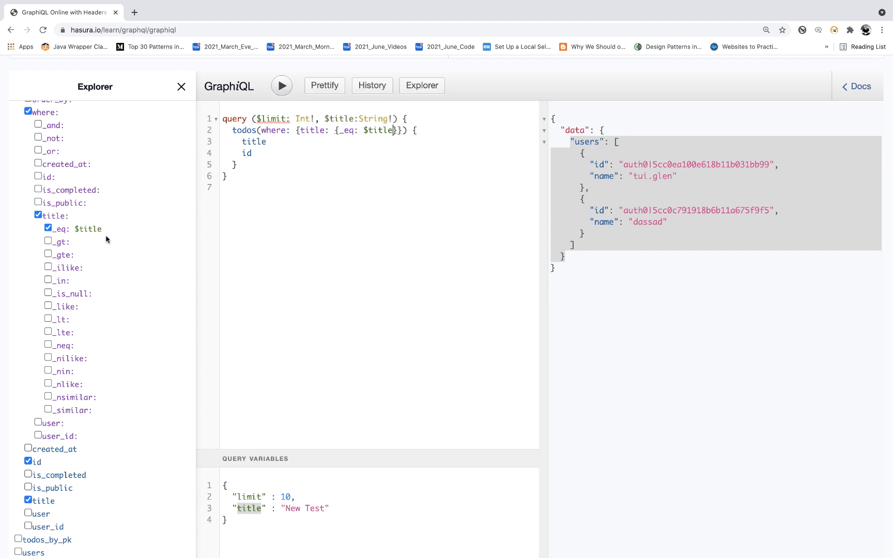
pyautogui.scroll(3)
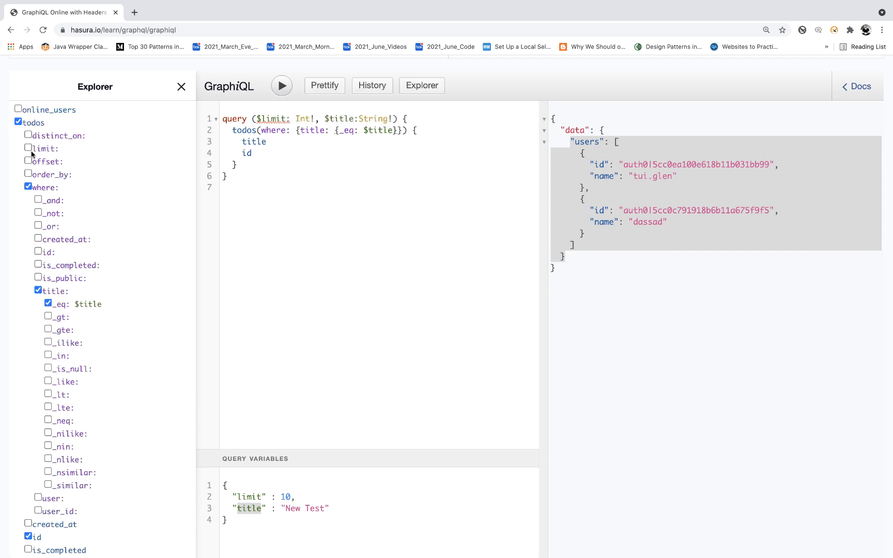
# Add limit: $limit to the todos query, tidy it, and run it.
pyautogui.click(28, 149)
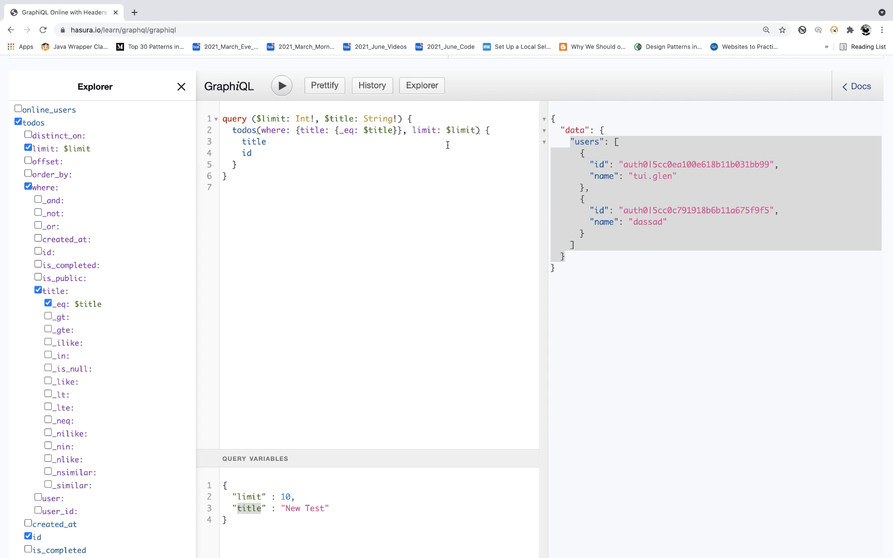
pyautogui.moveTo(360, 240)
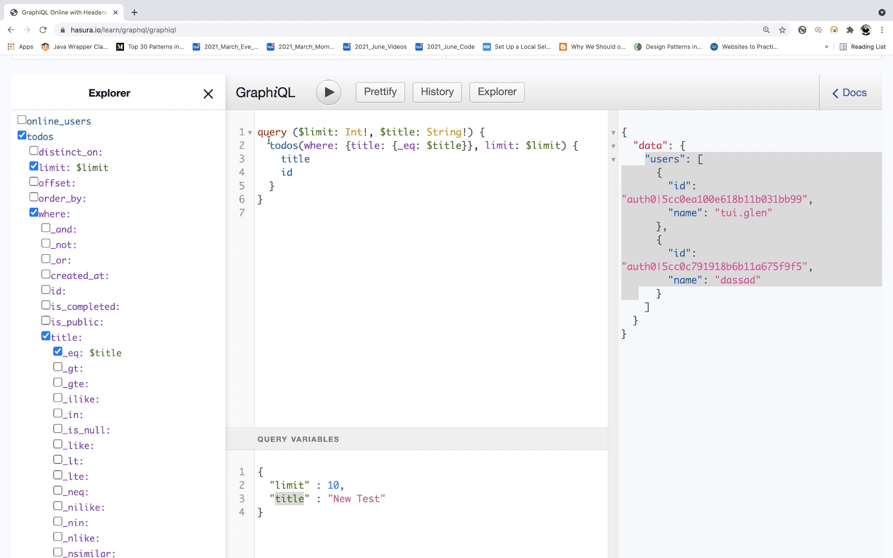
pyautogui.doubleClick(317, 132)
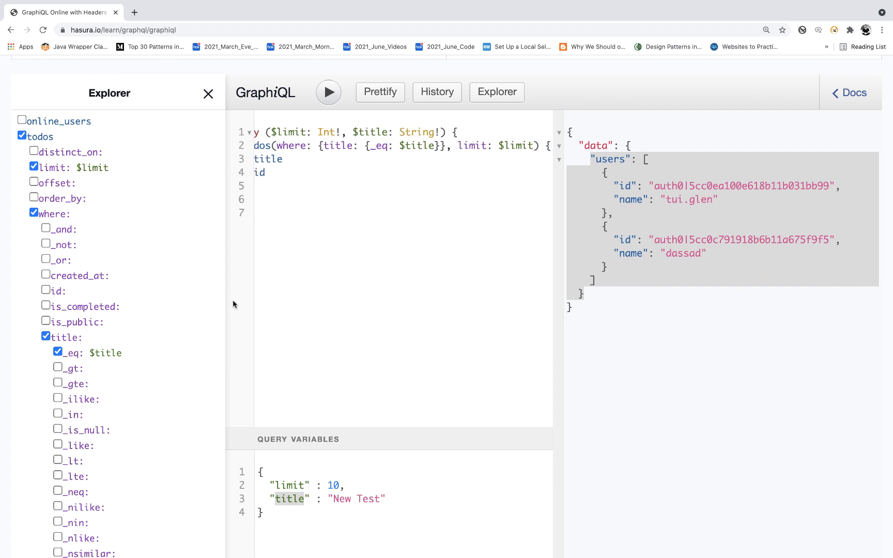
pyautogui.click(380, 91)
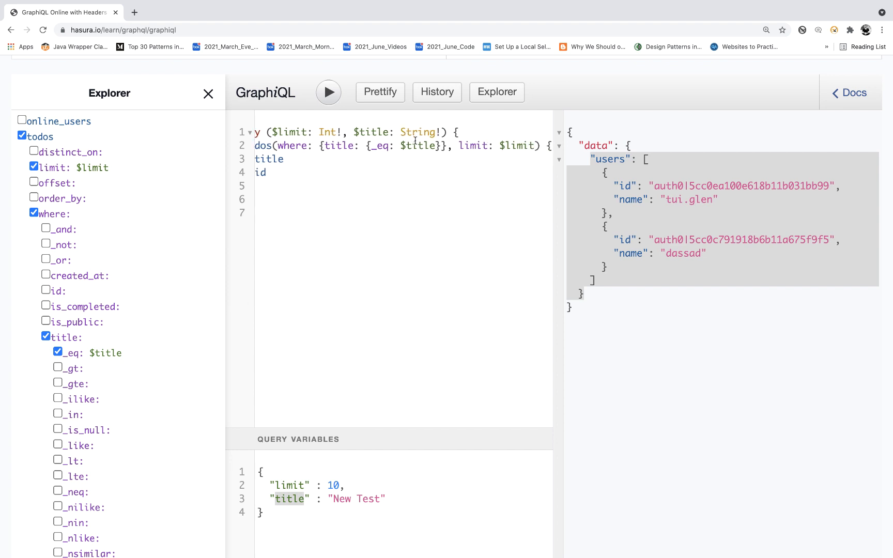
pyautogui.doubleClick(370, 499)
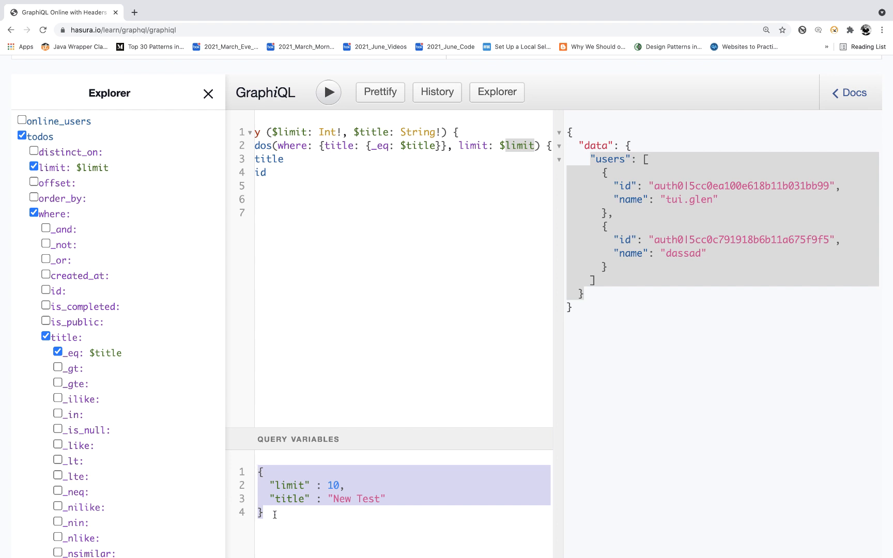
pyautogui.click(379, 92)
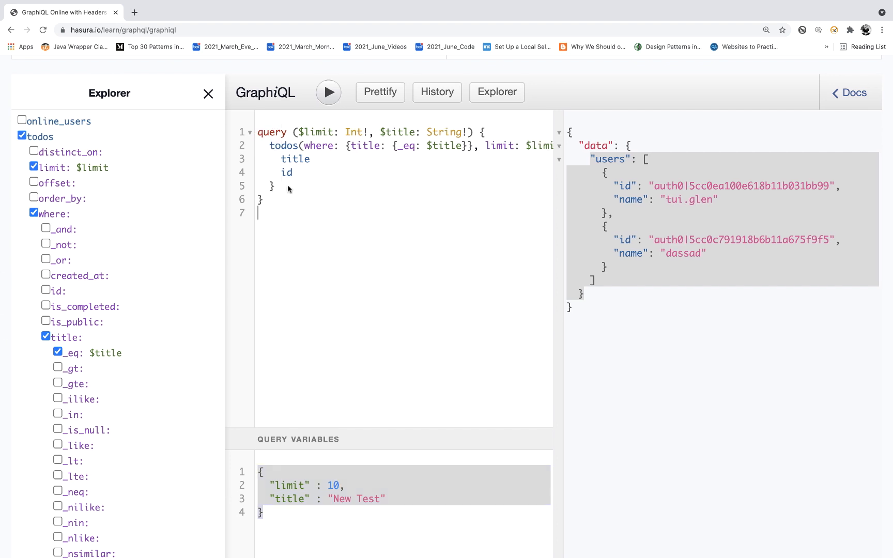
pyautogui.click(328, 92)
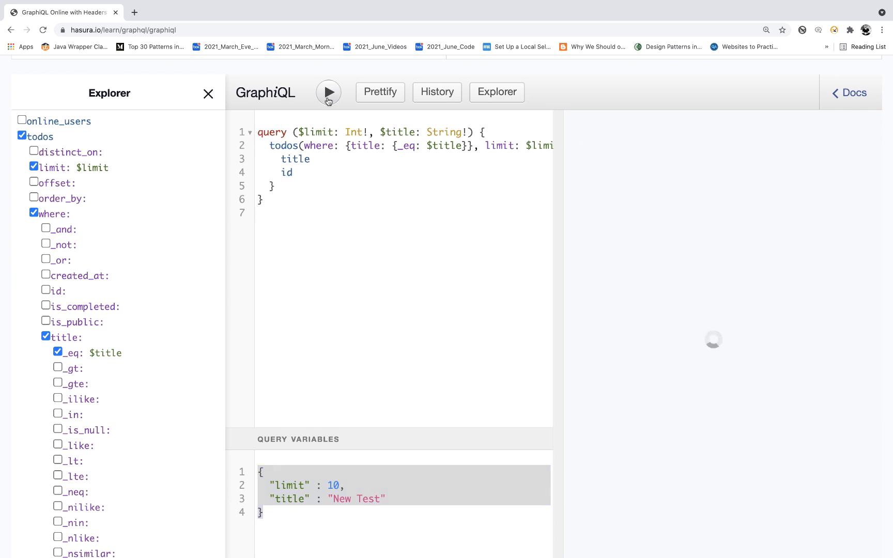
# Switch to Postman, where the limit-2 users request is still shown.
pyautogui.click(328, 92)
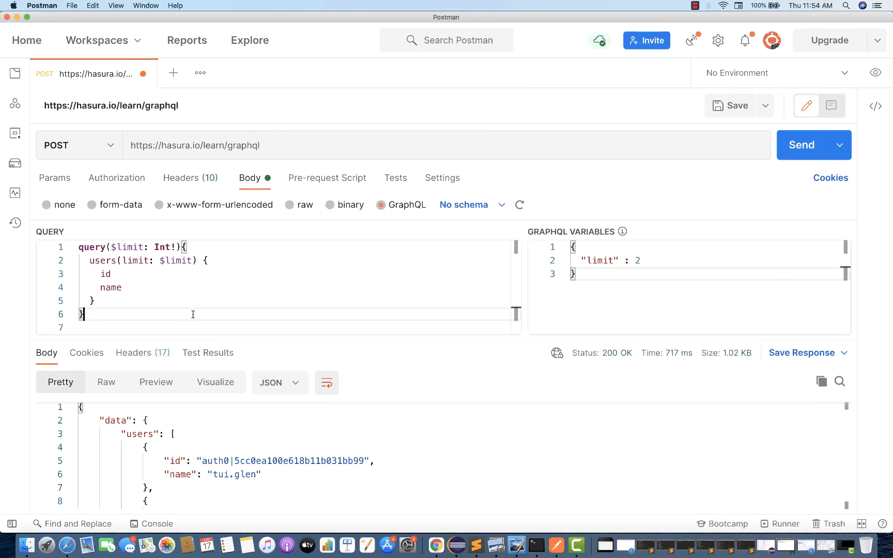
# Send the todos query with $limit and $title from Postman, returning todo 571.
pyautogui.write('query ($limit: Int!, $title: String!) {')
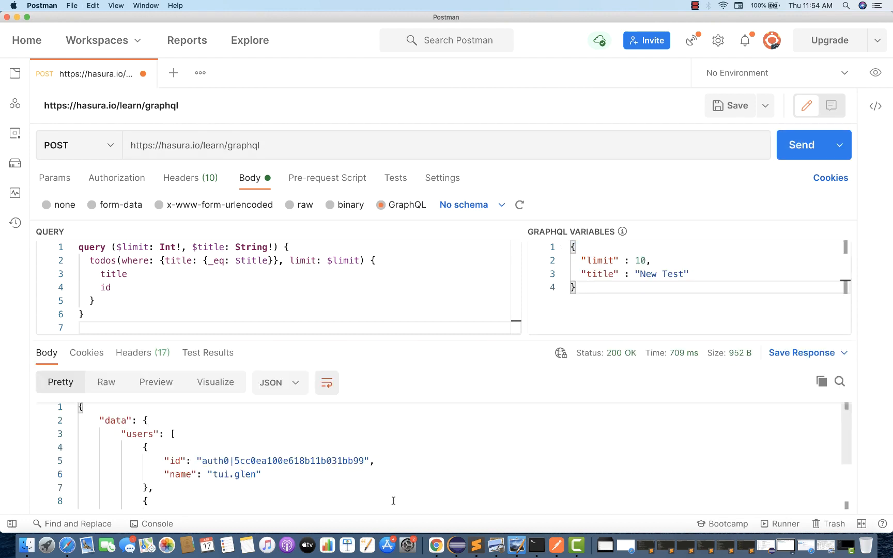
pyautogui.scroll(-3)
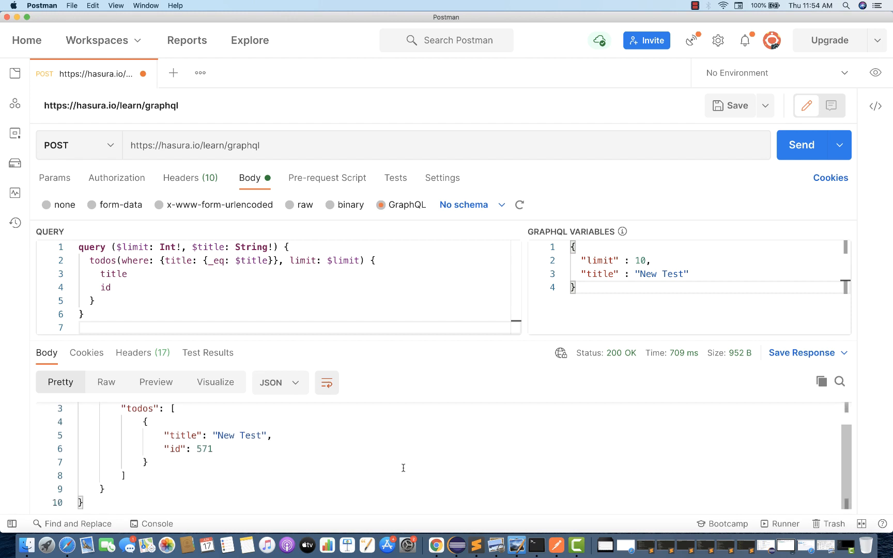
pyautogui.scroll(3)
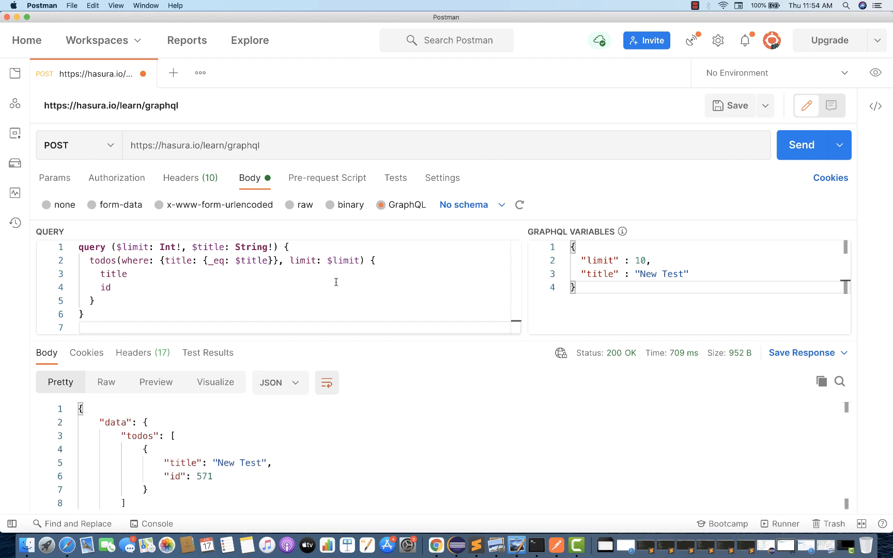
pyautogui.doubleClick(166, 247)
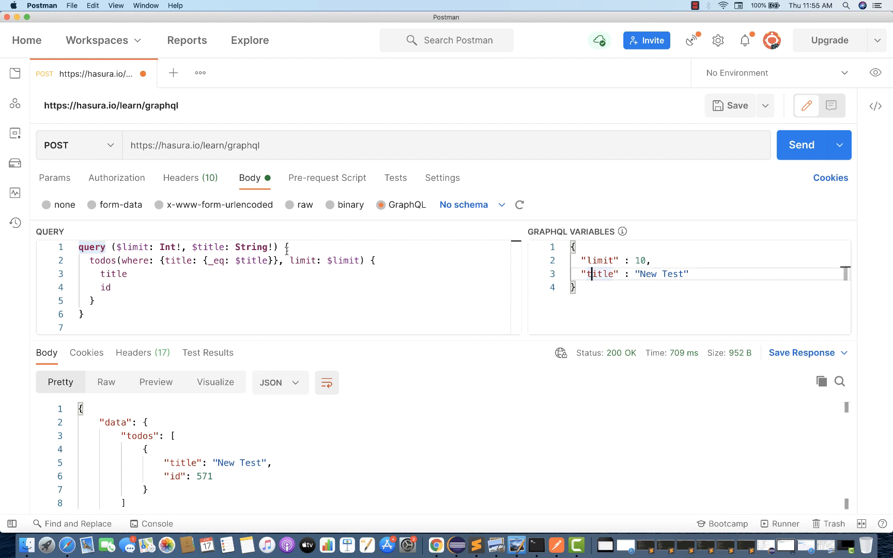
pyautogui.doubleClick(135, 247)
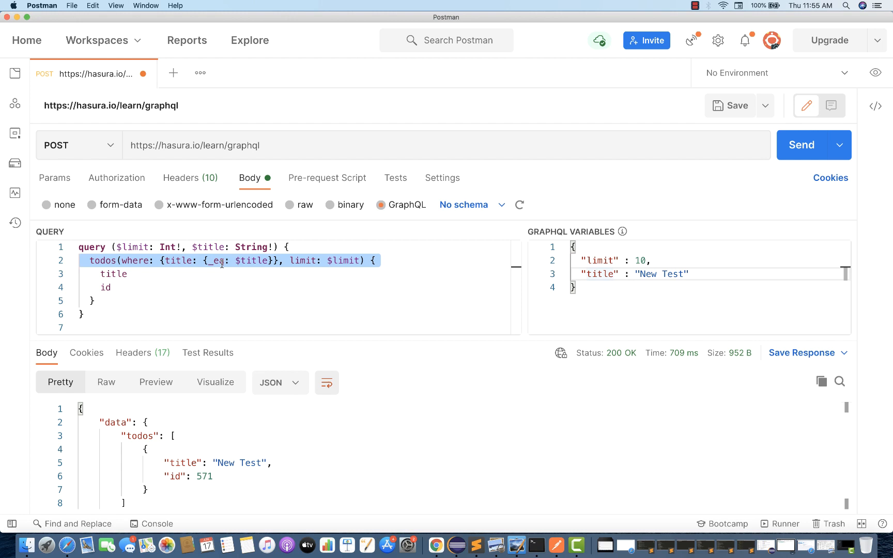
pyautogui.click(216, 287)
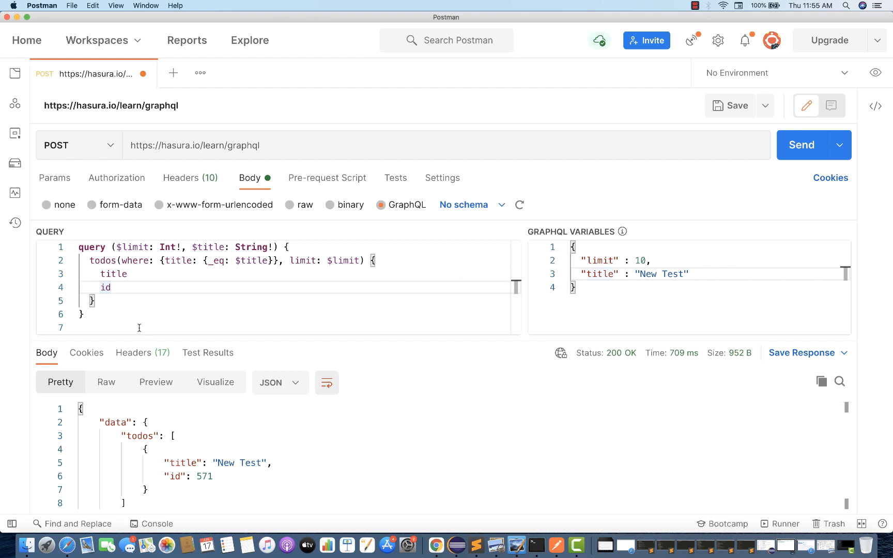
pyautogui.moveTo(113, 315)
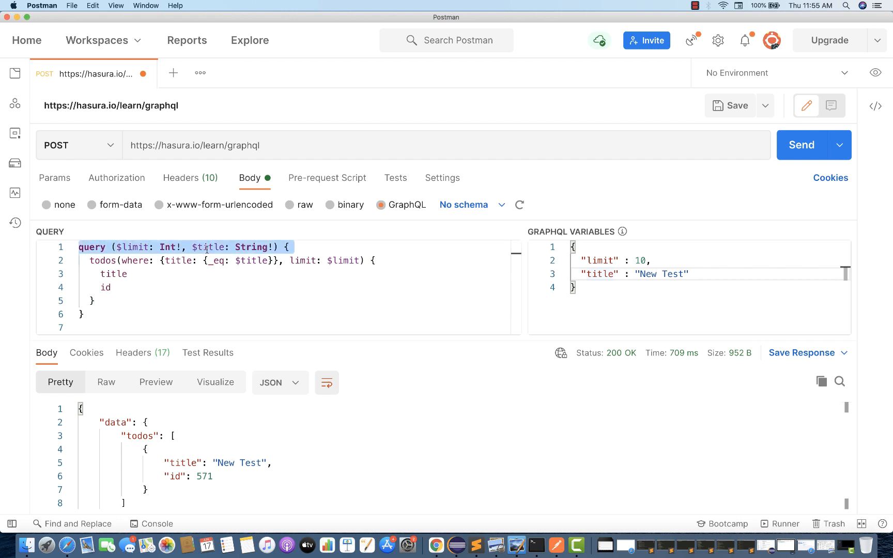
pyautogui.doubleClick(211, 247)
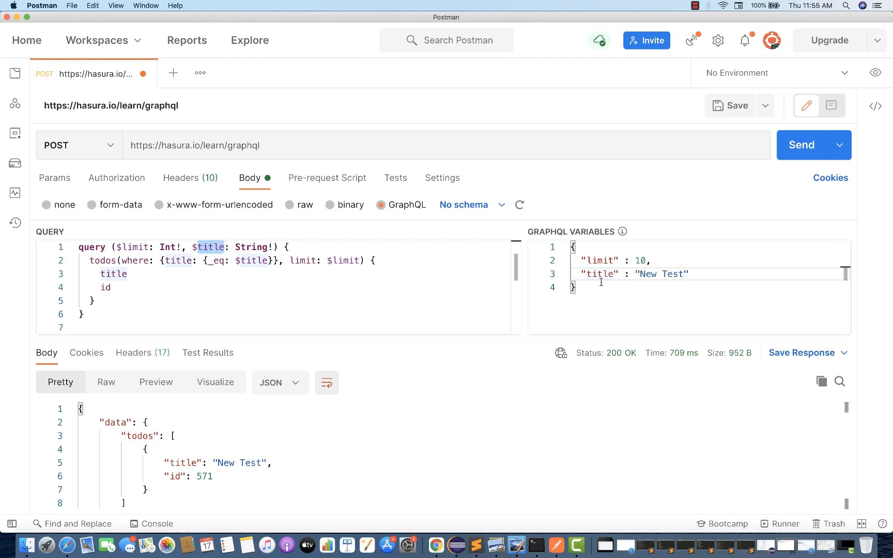
pyautogui.moveTo(253, 235)
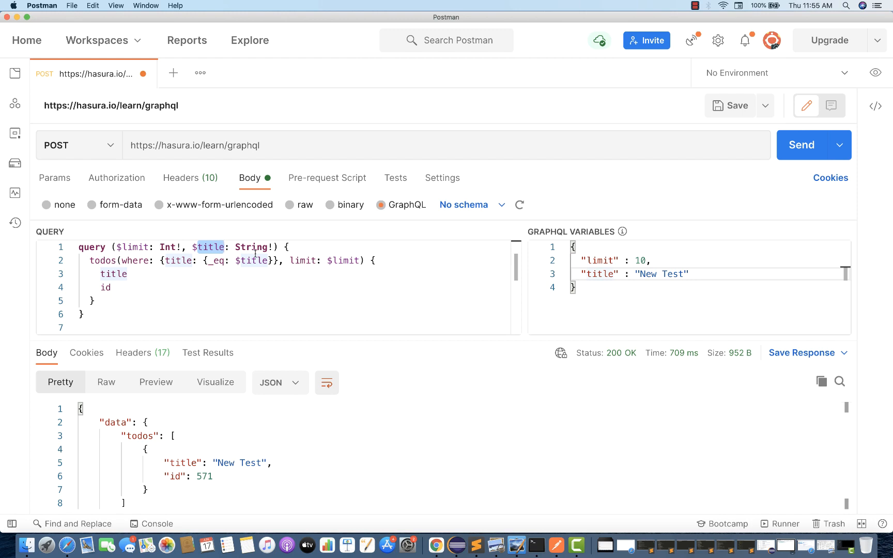
pyautogui.moveTo(268, 301)
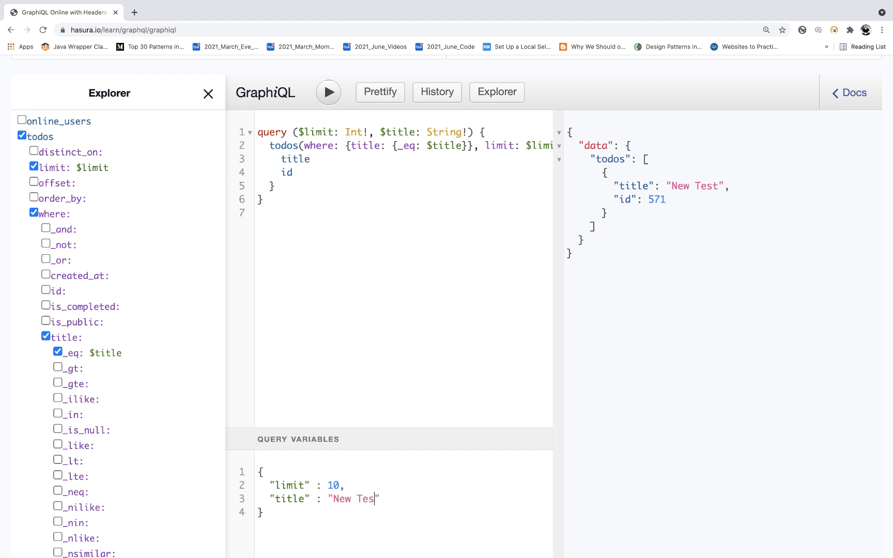
# Shorten the title variable to 'New' and rerun, returning todos 34009 and 40715.
pyautogui.press('Backspace')
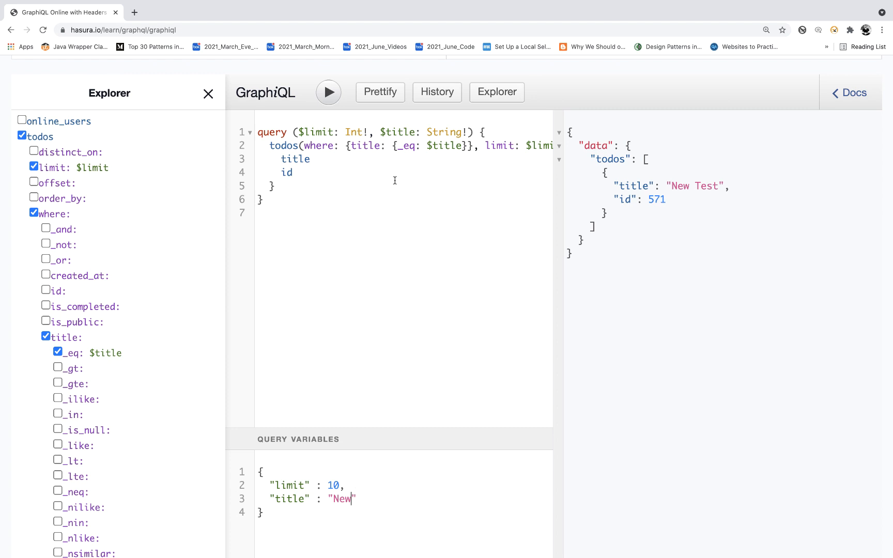
pyautogui.click(328, 91)
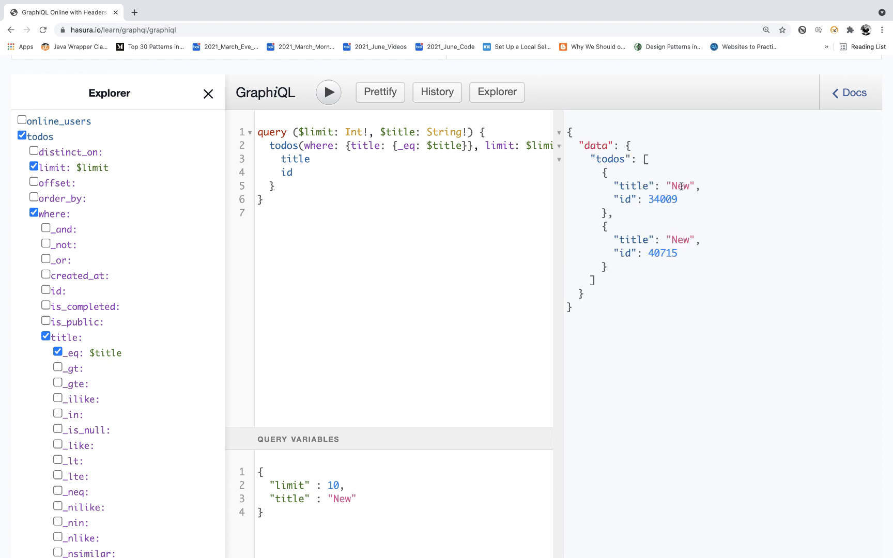
pyautogui.moveTo(689, 235)
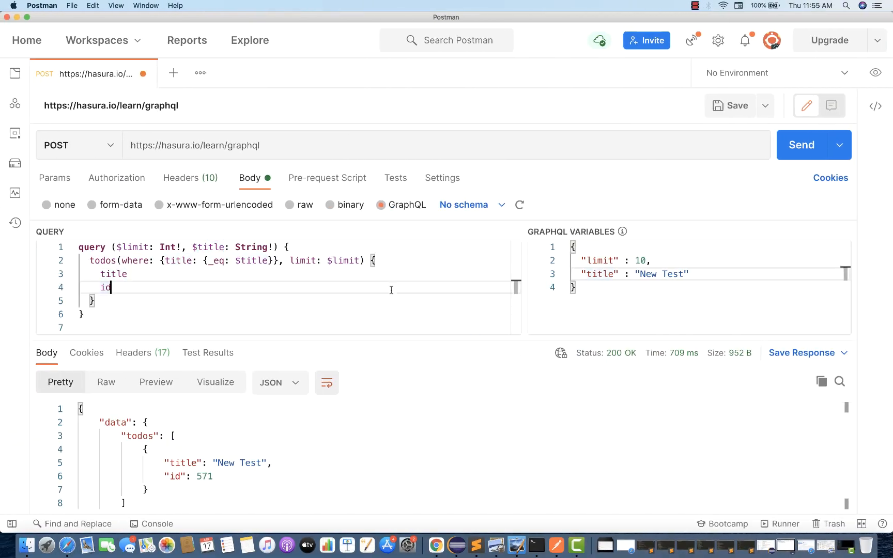
pyautogui.moveTo(583, 295)
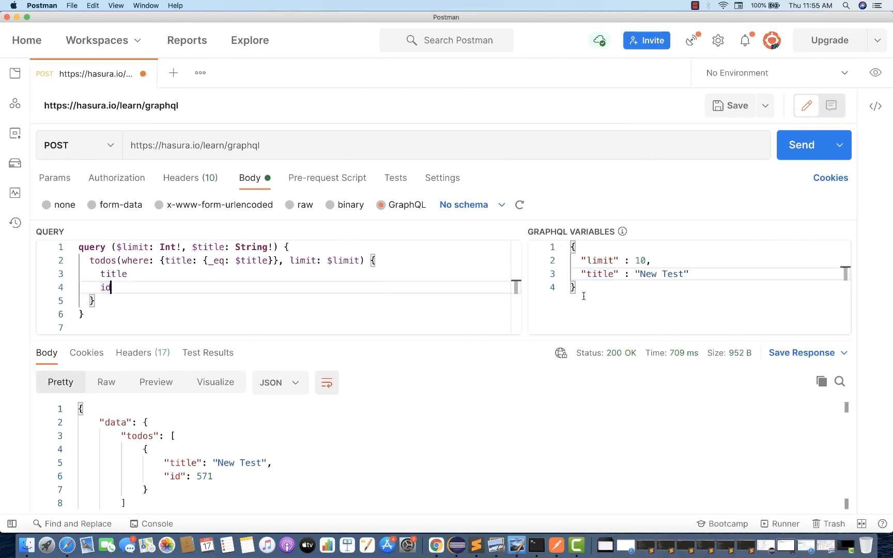